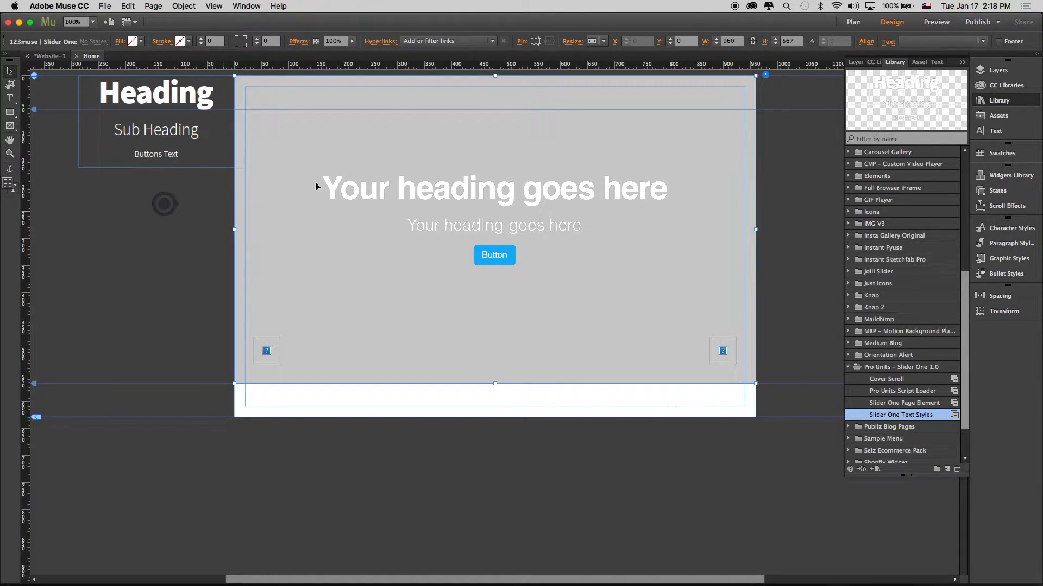
{"action": "mouse_move", "coordinate": [765, 76]}
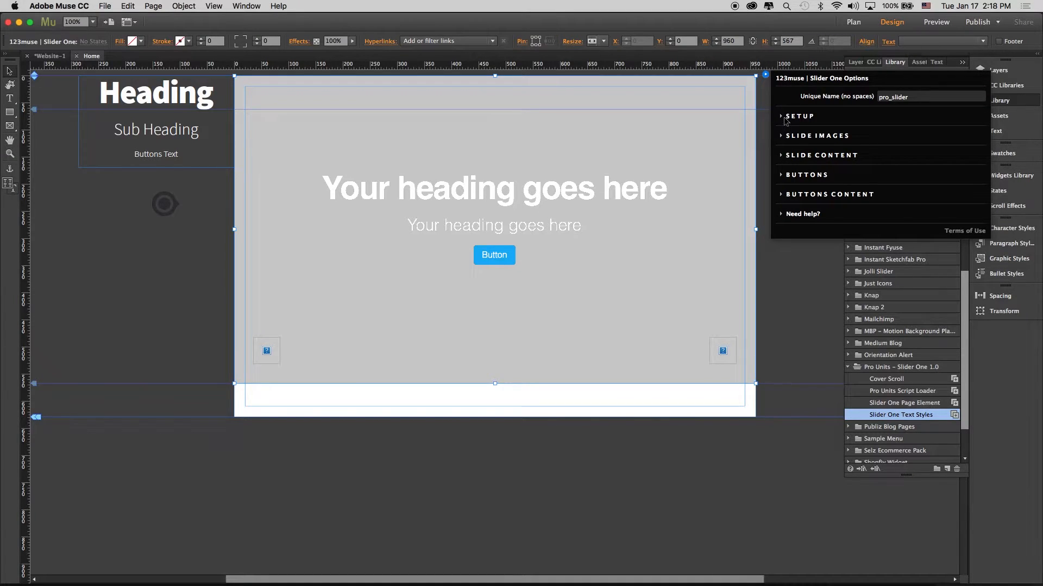
Nudge the Pro Units Script Loader icon up-right and select it in the Library for its options.
{"action": "left_click", "coordinate": [800, 116]}
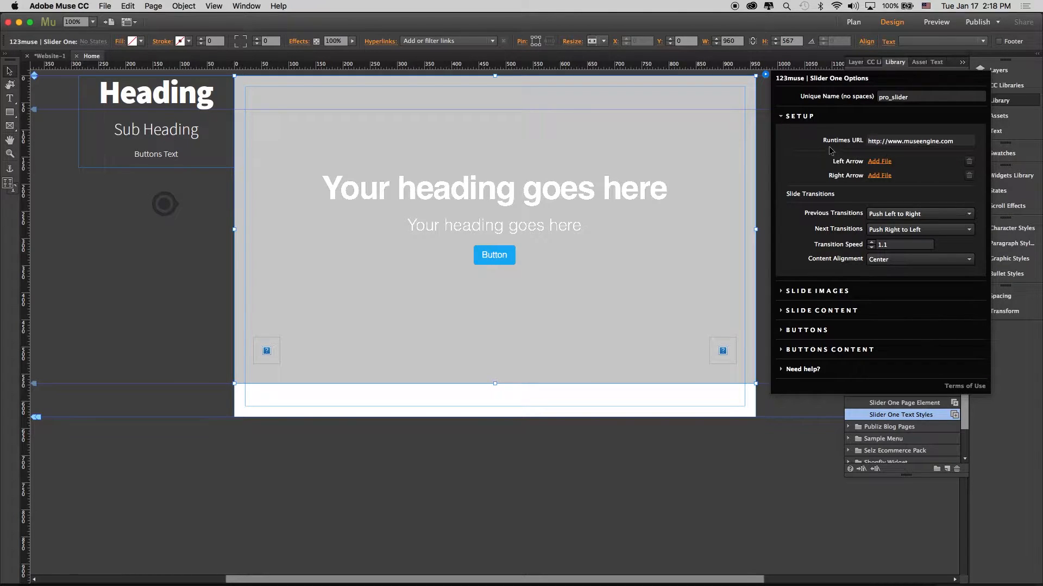
{"action": "mouse_move", "coordinate": [931, 138]}
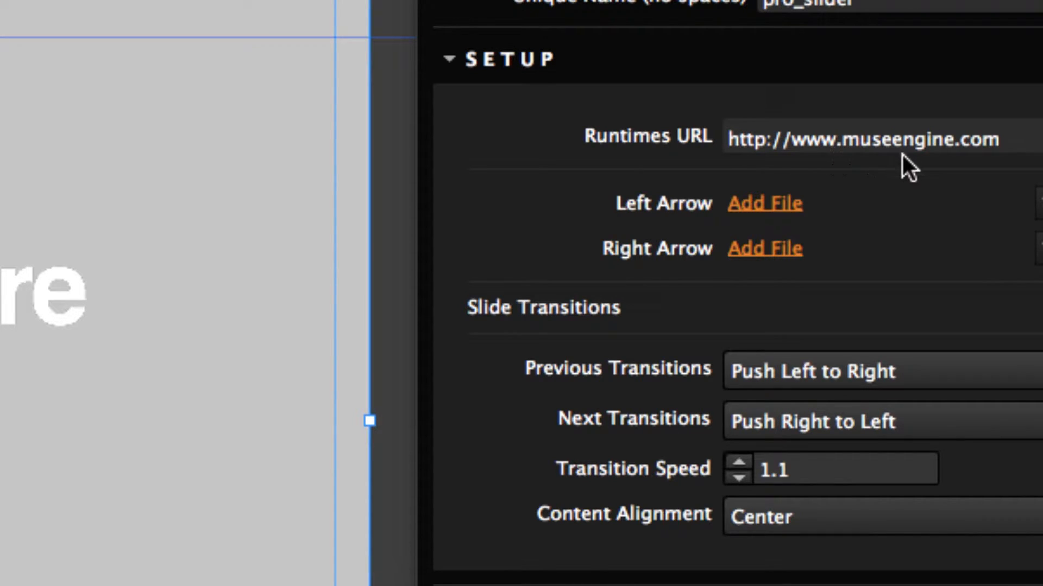
{"action": "mouse_move", "coordinate": [739, 162]}
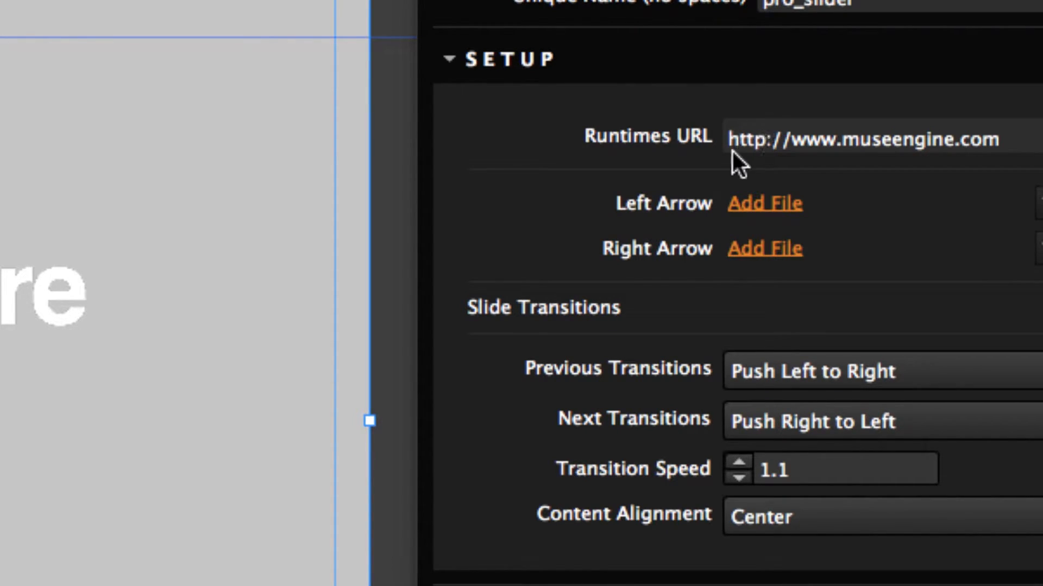
{"action": "mouse_move", "coordinate": [792, 163]}
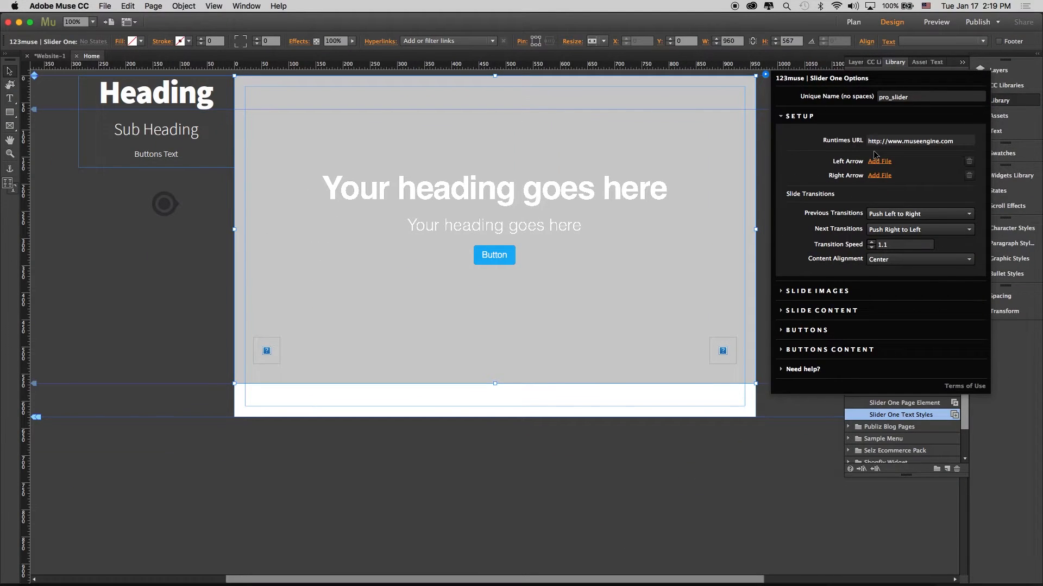
{"action": "mouse_move", "coordinate": [785, 470]}
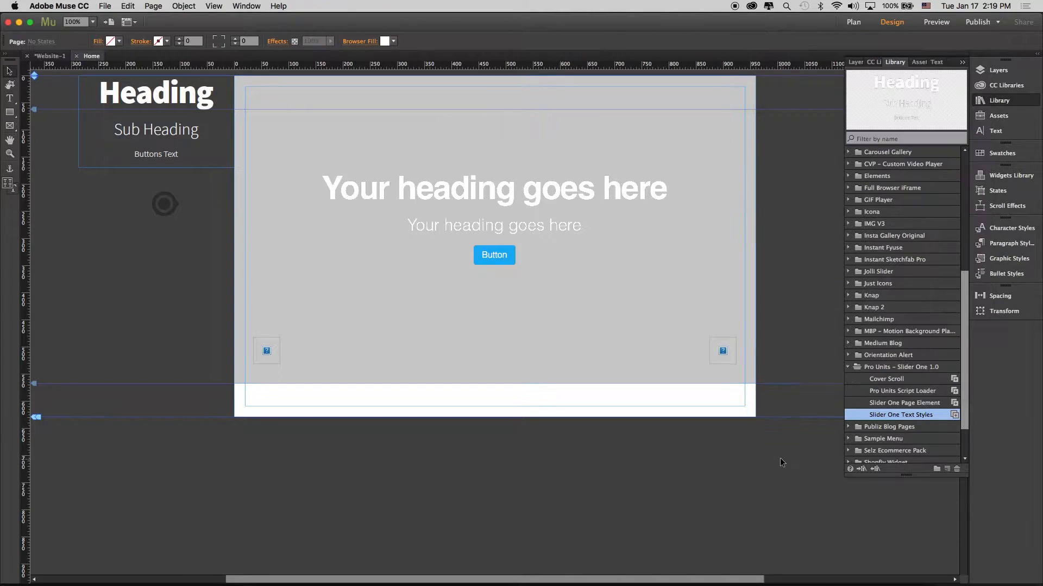
{"action": "left_click", "coordinate": [164, 204]}
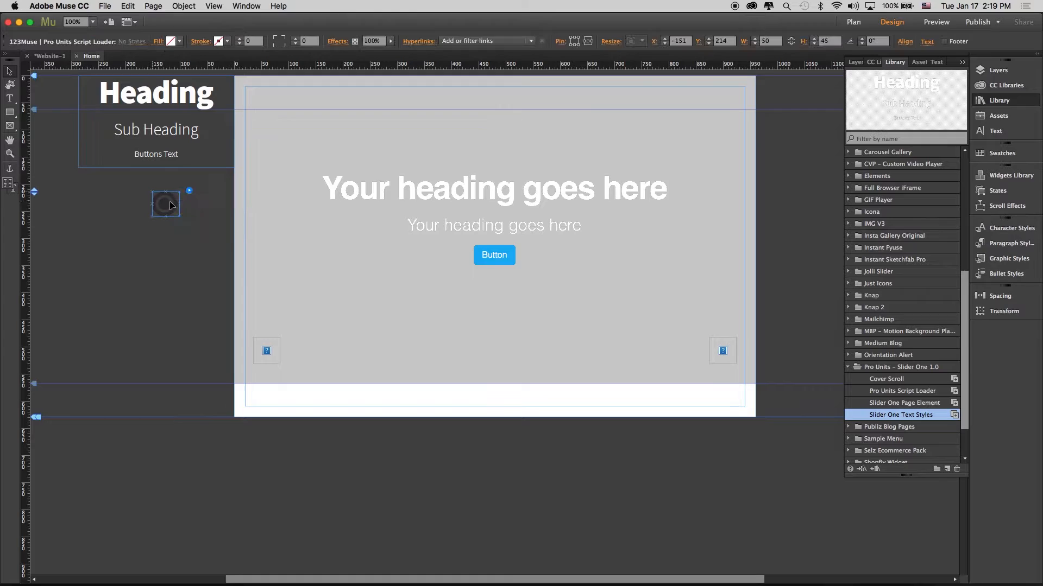
{"action": "left_click_drag", "start_coordinate": [165, 204], "coordinate": [177, 194]}
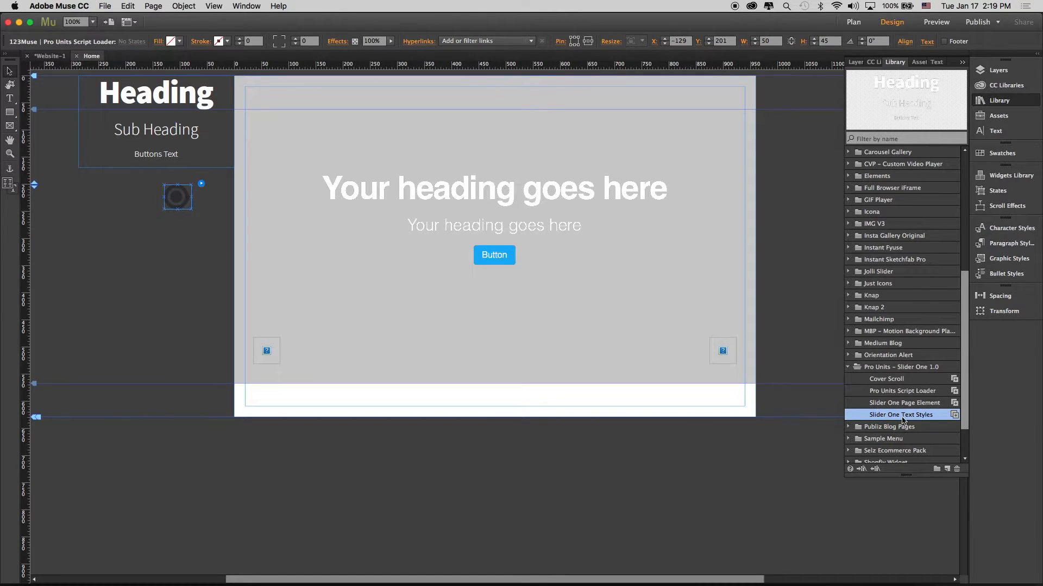
{"action": "left_click", "coordinate": [896, 391]}
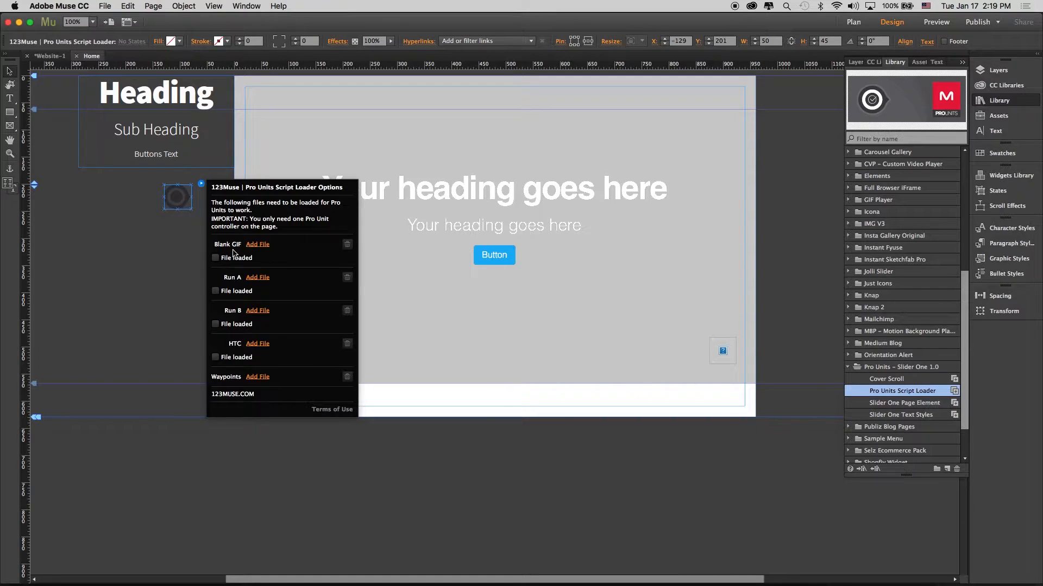
Assign blank.gif from Slider One Package > Pro-Units Runtimes to the Blank GIF slot, marked loaded.
{"action": "left_click", "coordinate": [257, 245]}
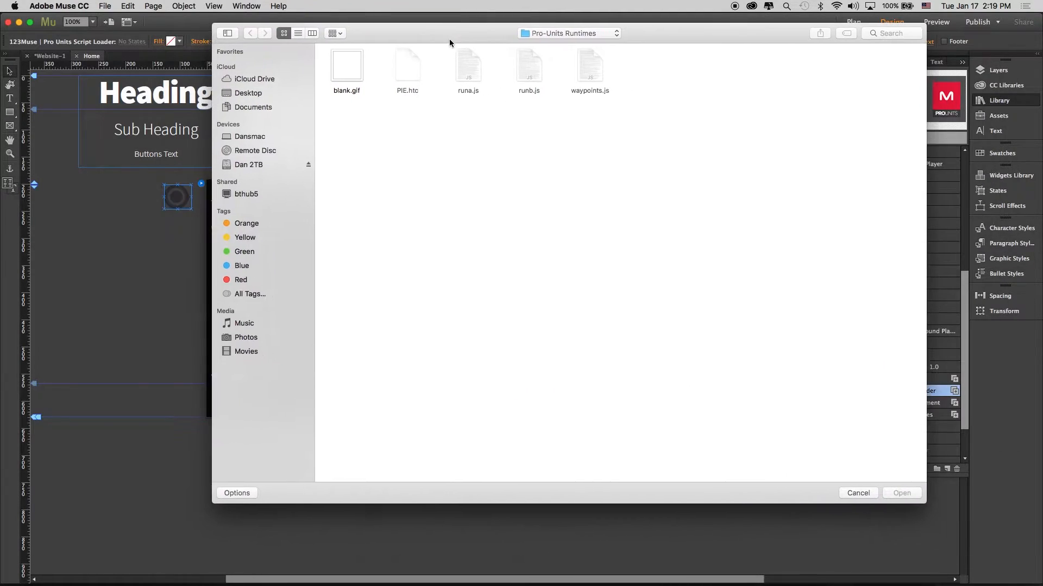
{"action": "left_click", "coordinate": [568, 33]}
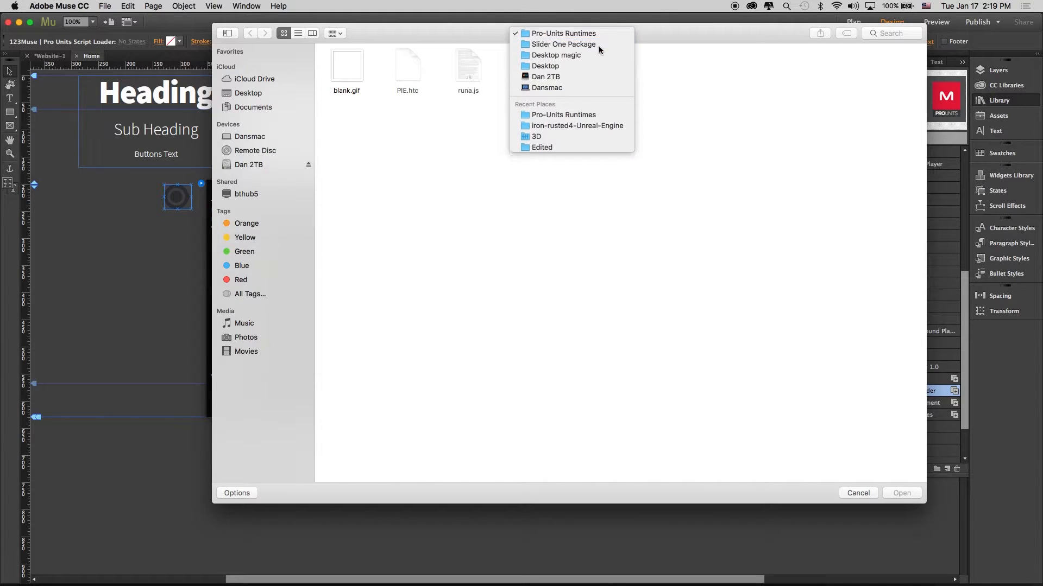
{"action": "left_click", "coordinate": [563, 44]}
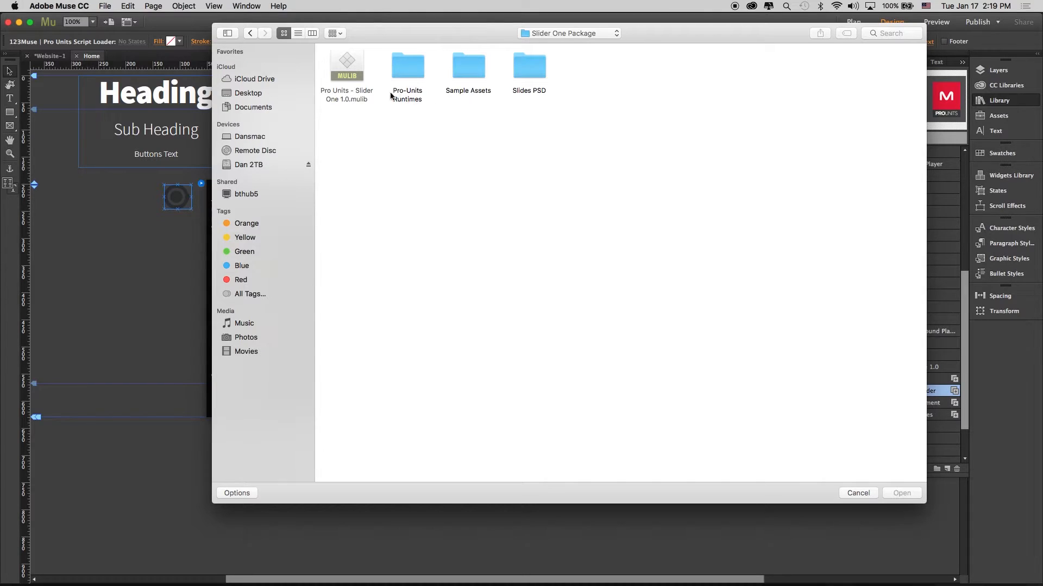
{"action": "double_click", "coordinate": [407, 64]}
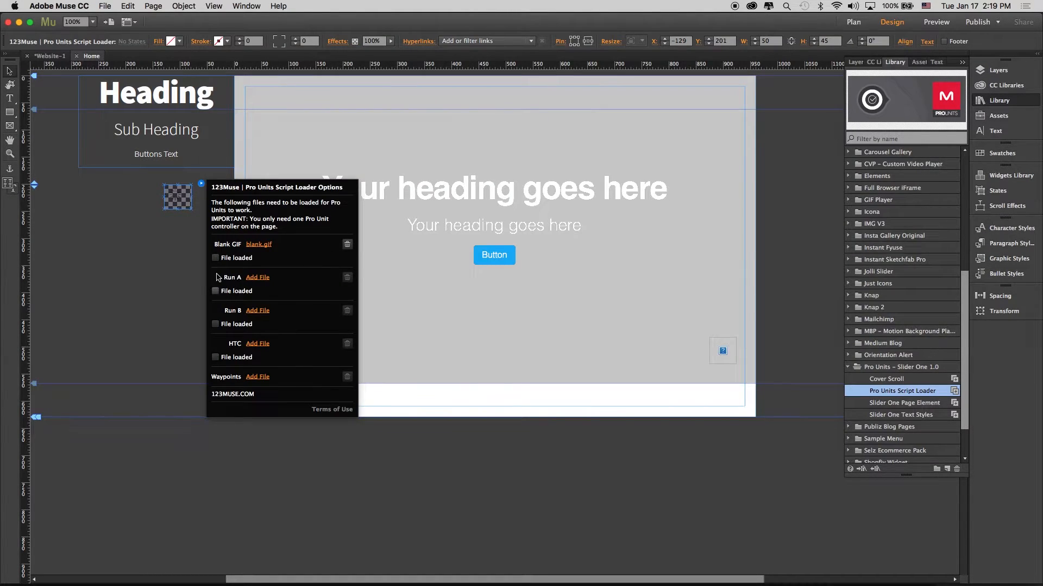
{"action": "left_click", "coordinate": [215, 258]}
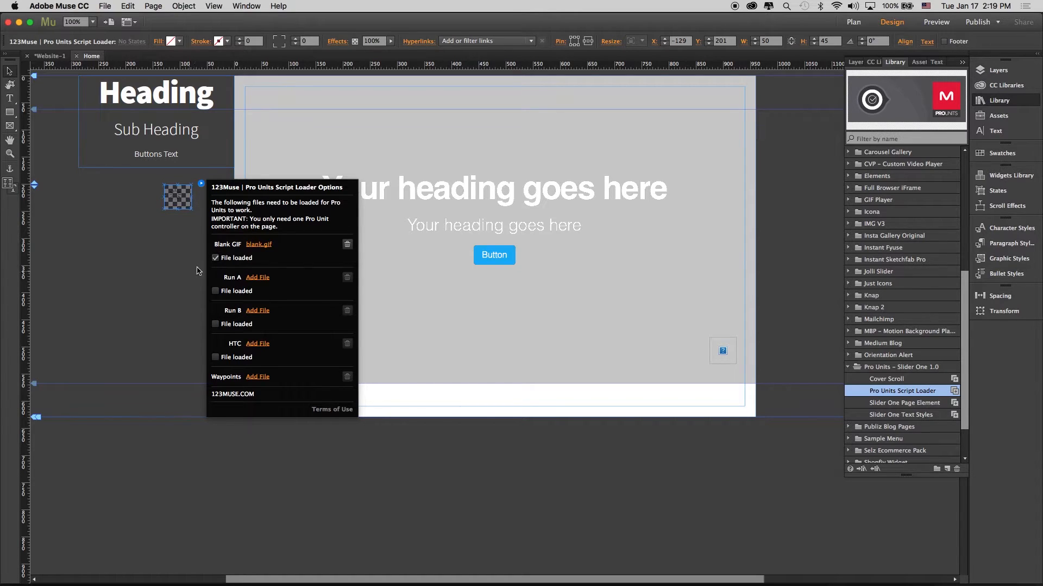
Assign runa.js to Run A, runb.js to Run B and PIE.htc to HTC, each marked loaded.
{"action": "left_click", "coordinate": [258, 276]}
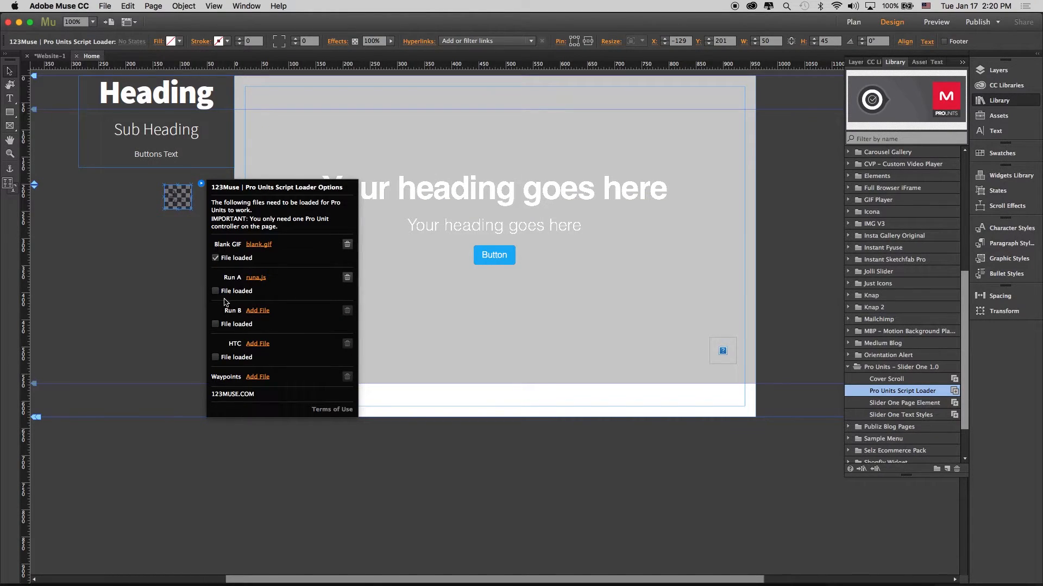
{"action": "left_click", "coordinate": [215, 291]}
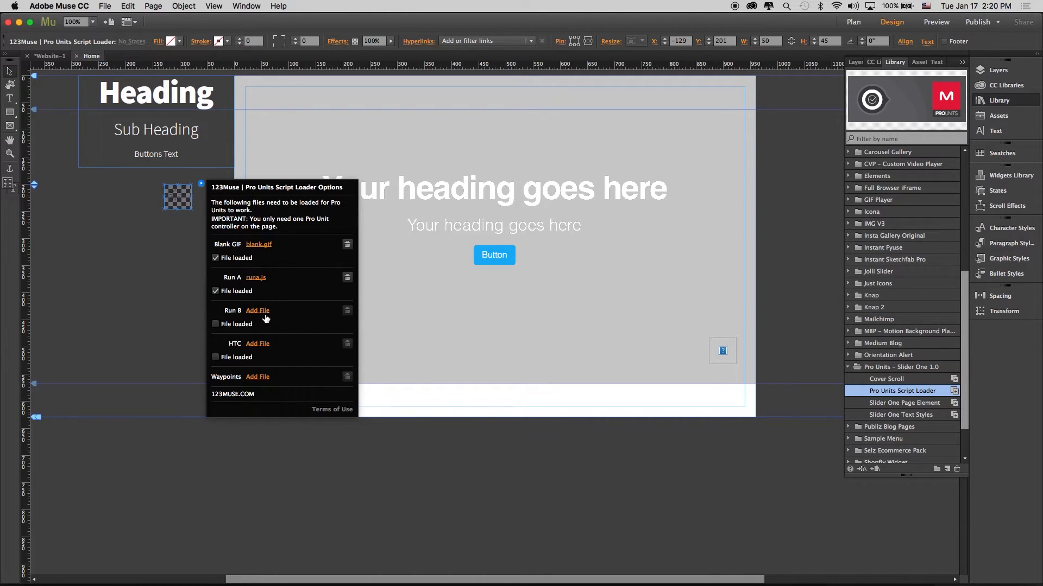
{"action": "left_click", "coordinate": [257, 310]}
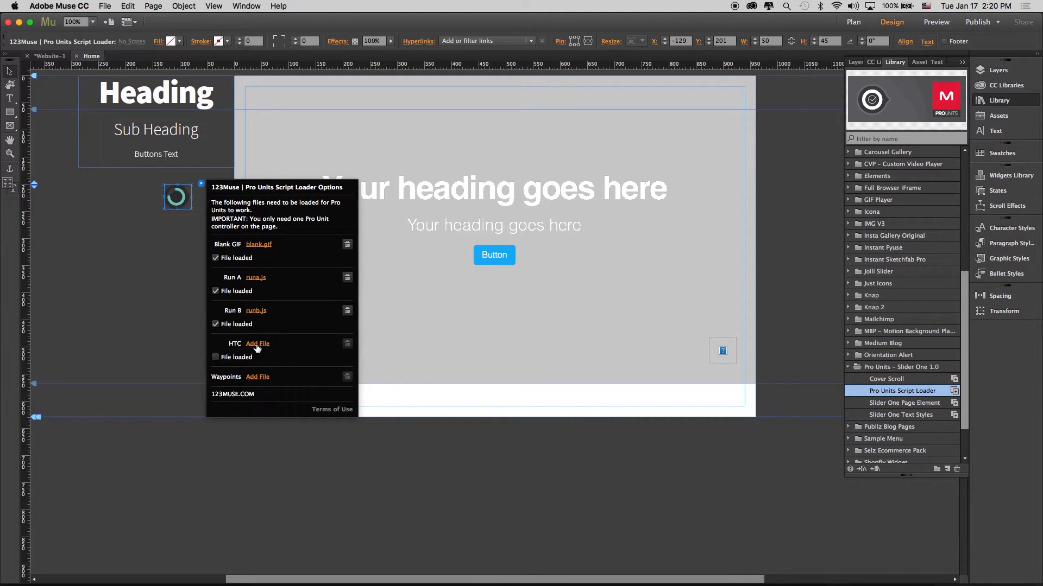
{"action": "left_click", "coordinate": [256, 345]}
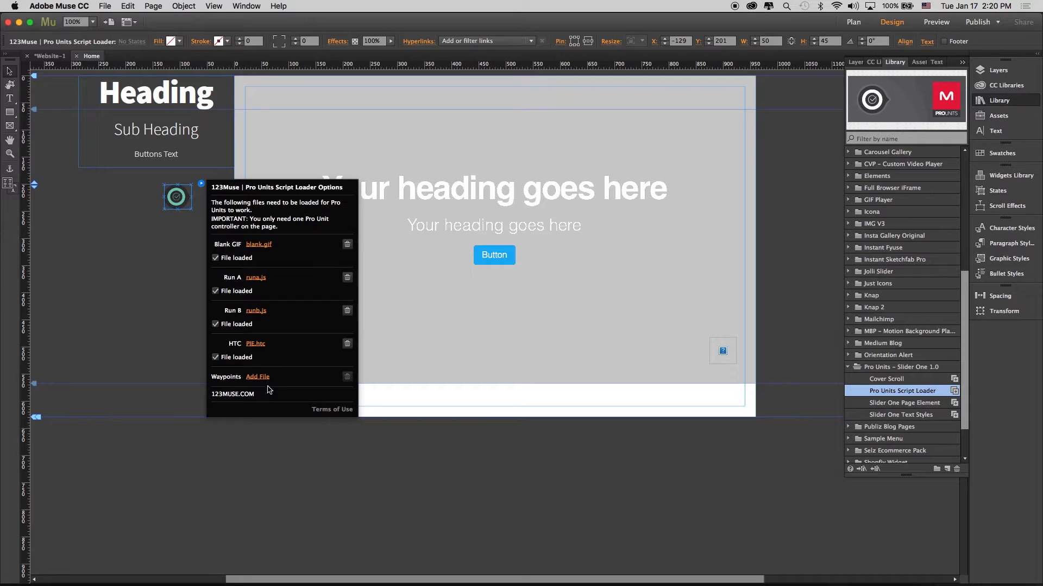
{"action": "mouse_move", "coordinate": [168, 308]}
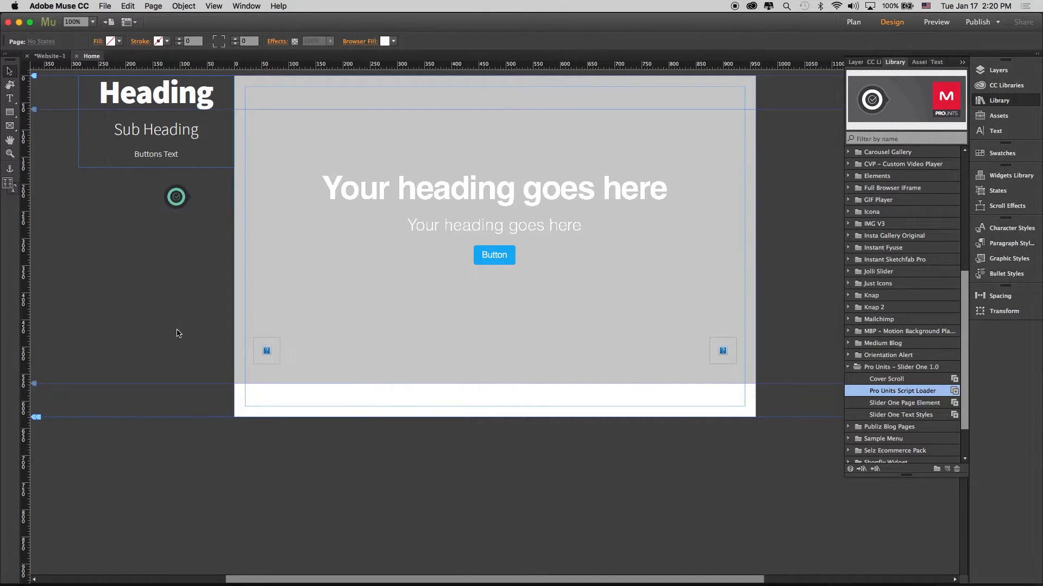
Reopen the Slider One options panel showing the unique name pro_slider.
{"action": "left_click", "coordinate": [176, 196]}
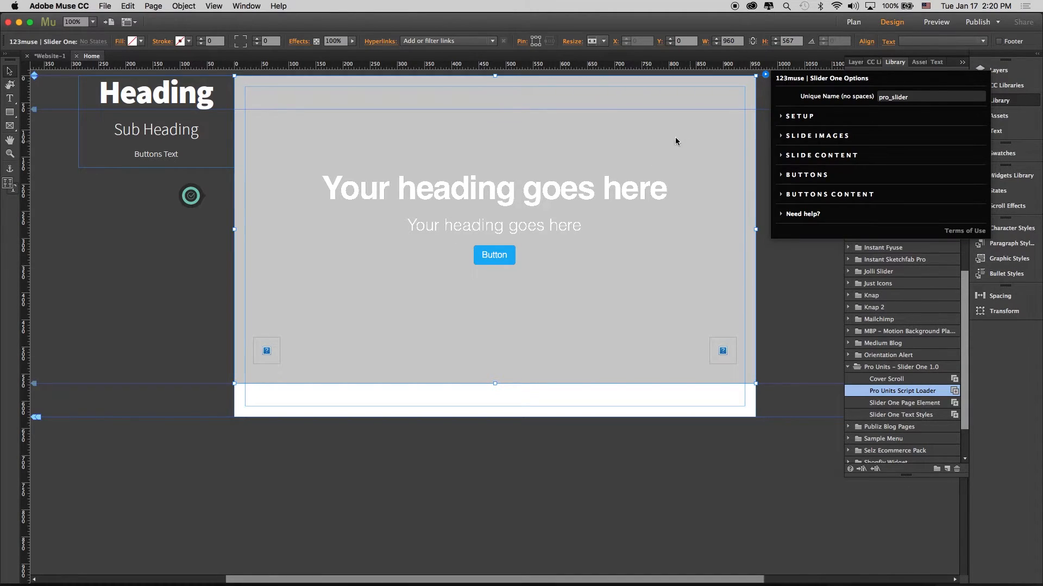
{"action": "mouse_move", "coordinate": [791, 121]}
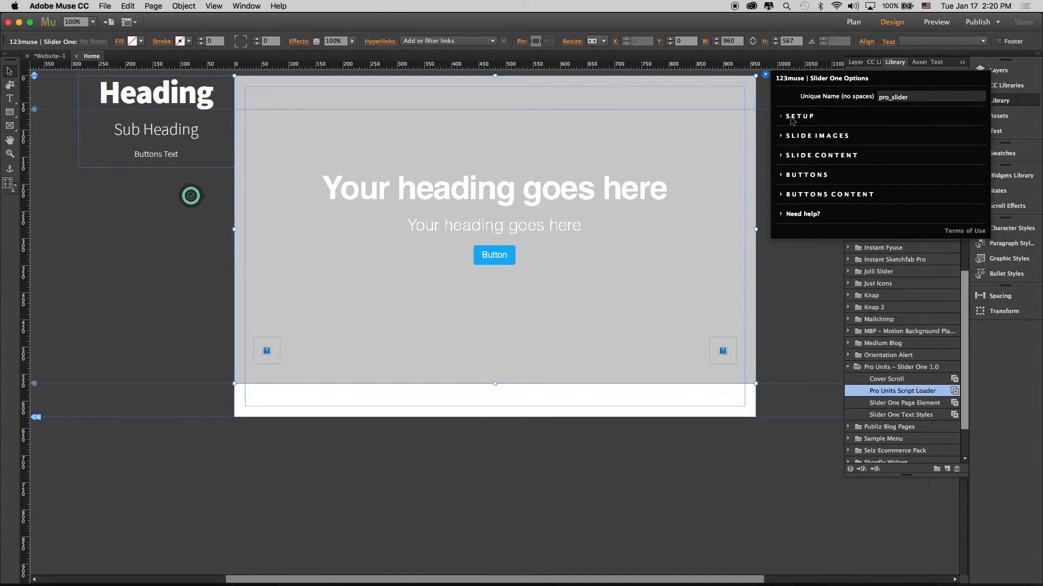
Expand the Slider One SETUP section to show the Runtimes URL and transition settings.
{"action": "left_click", "coordinate": [799, 116]}
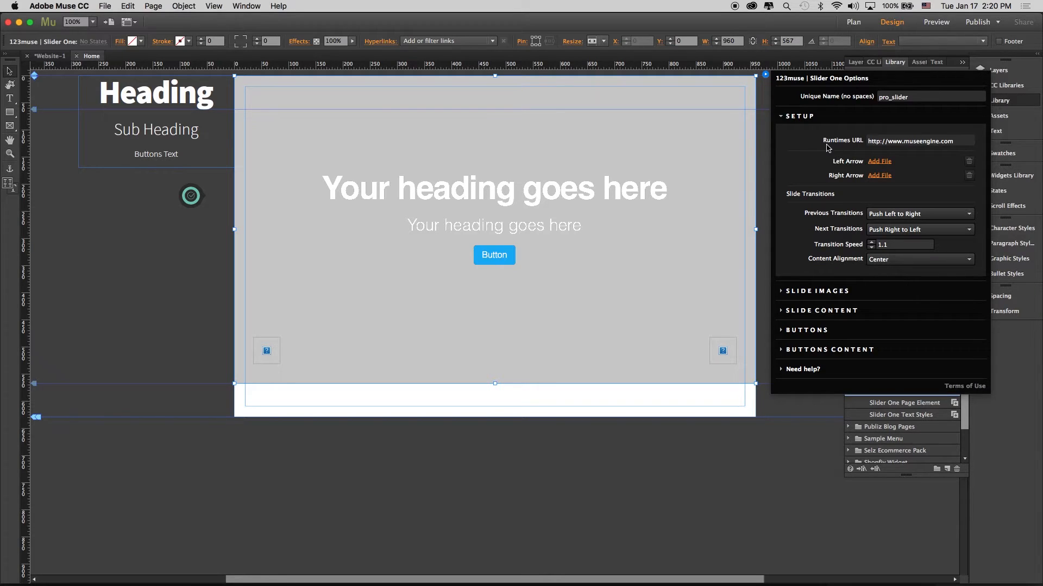
{"action": "mouse_move", "coordinate": [858, 147]}
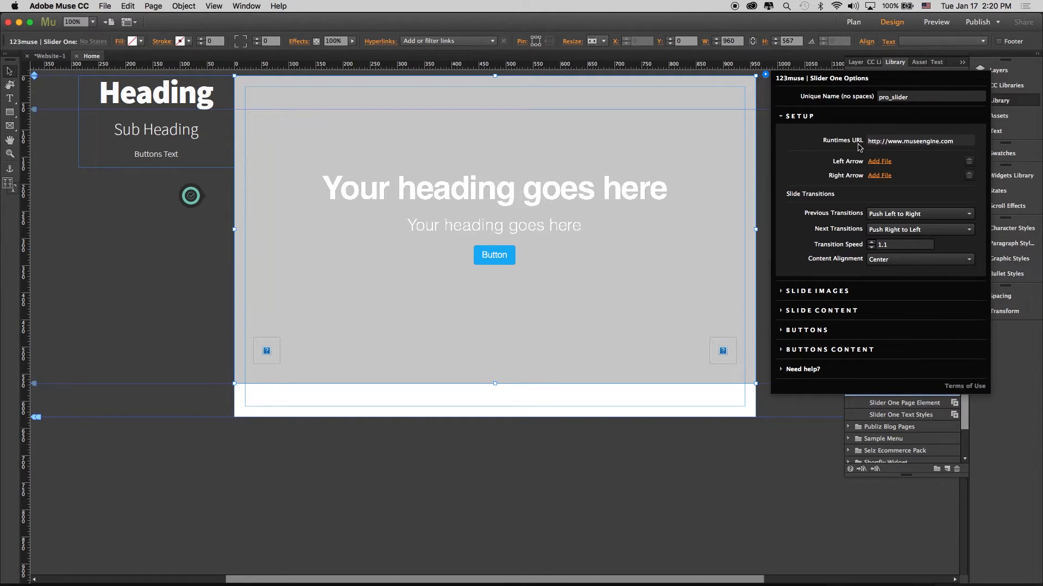
{"action": "mouse_move", "coordinate": [861, 147]}
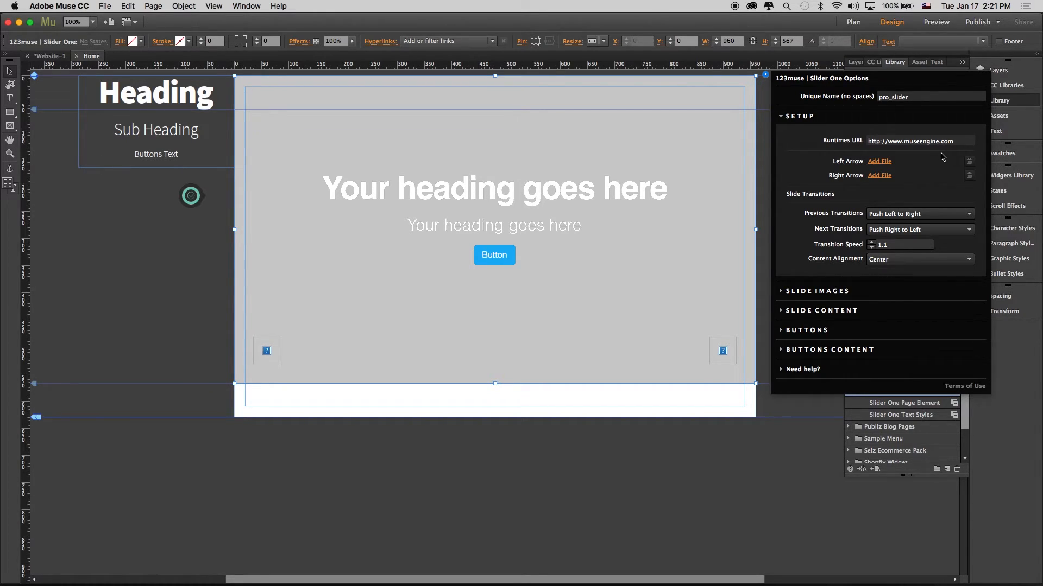
{"action": "mouse_move", "coordinate": [206, 248]}
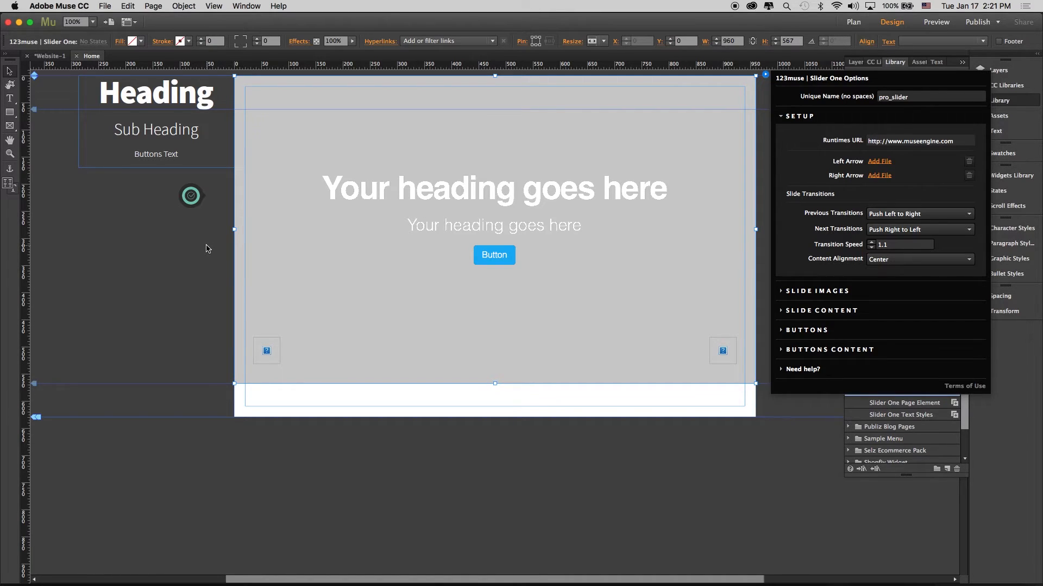
{"action": "mouse_move", "coordinate": [210, 247]}
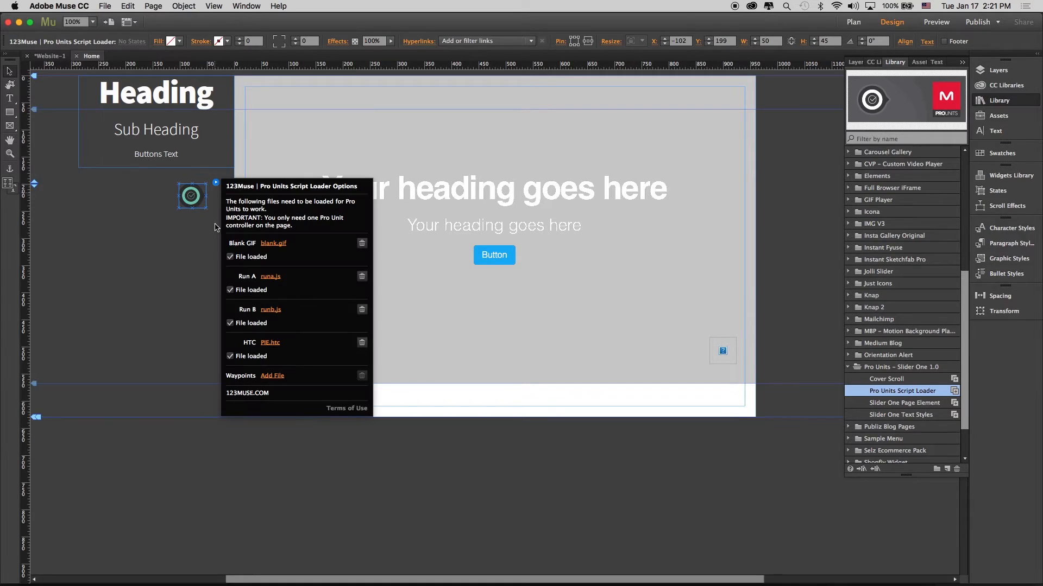
{"action": "mouse_move", "coordinate": [260, 346]}
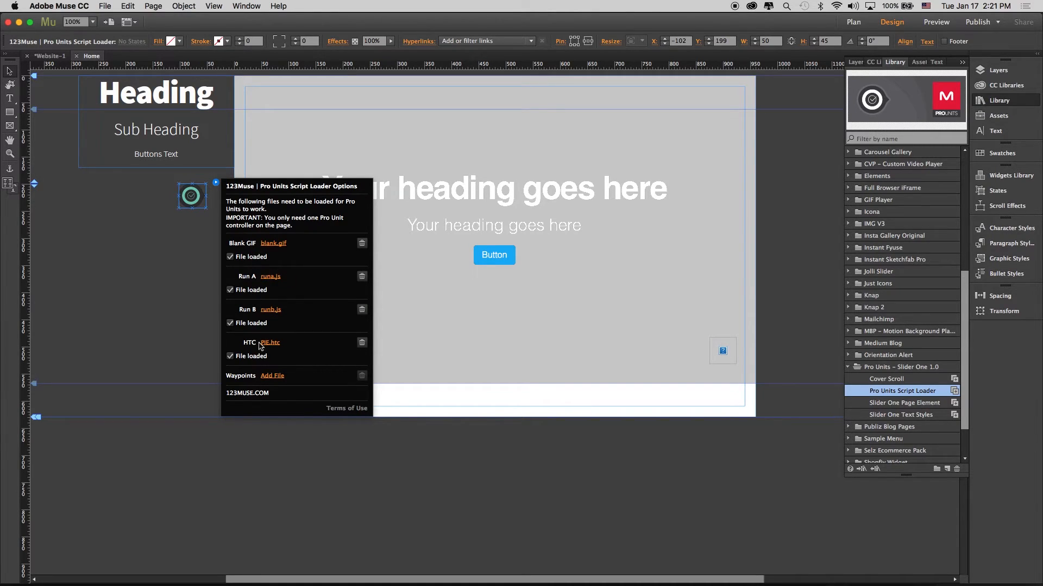
{"action": "mouse_move", "coordinate": [315, 320]}
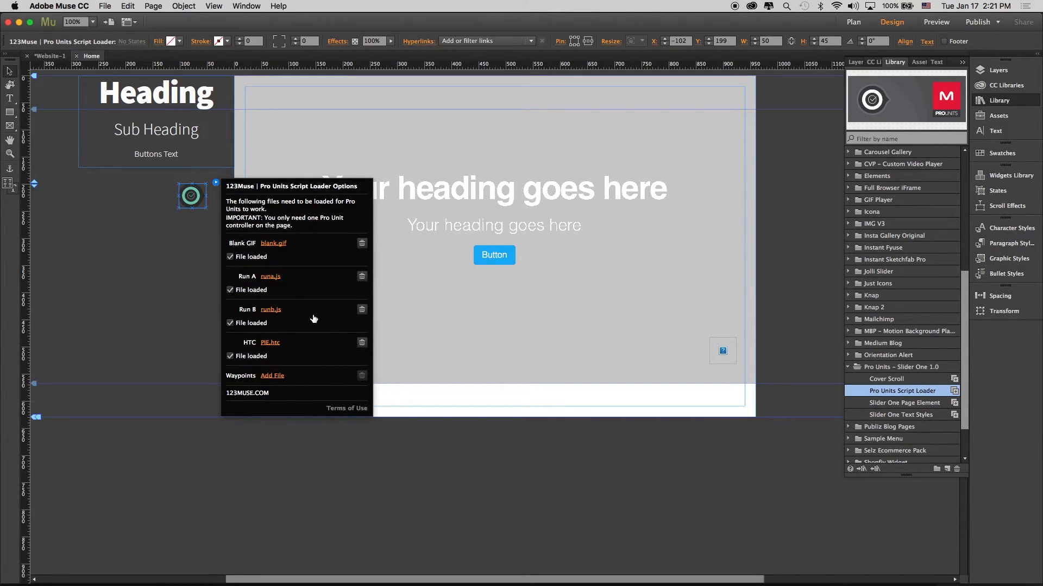
{"action": "mouse_move", "coordinate": [309, 278]}
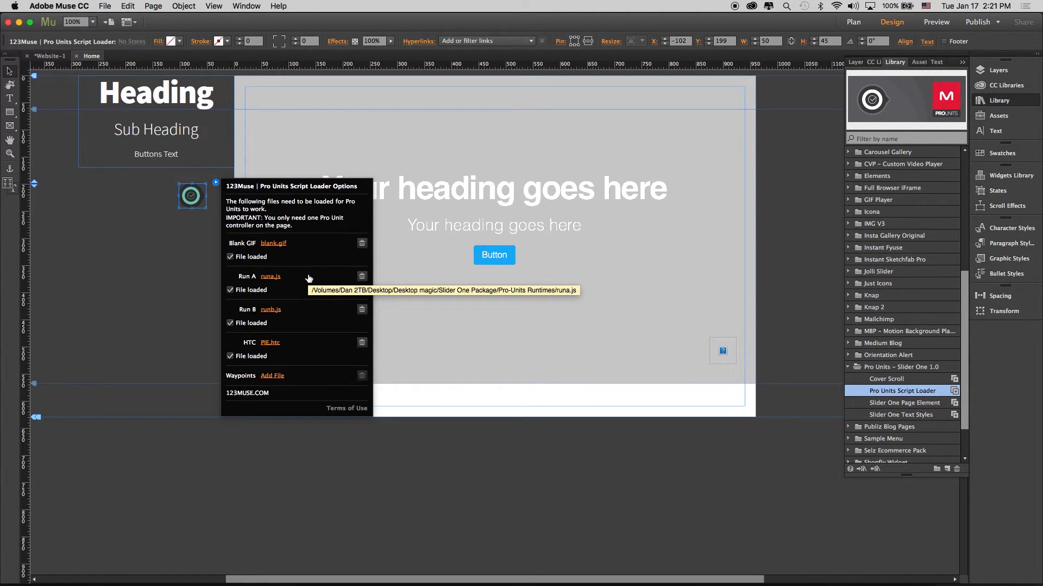
{"action": "mouse_move", "coordinate": [285, 281]}
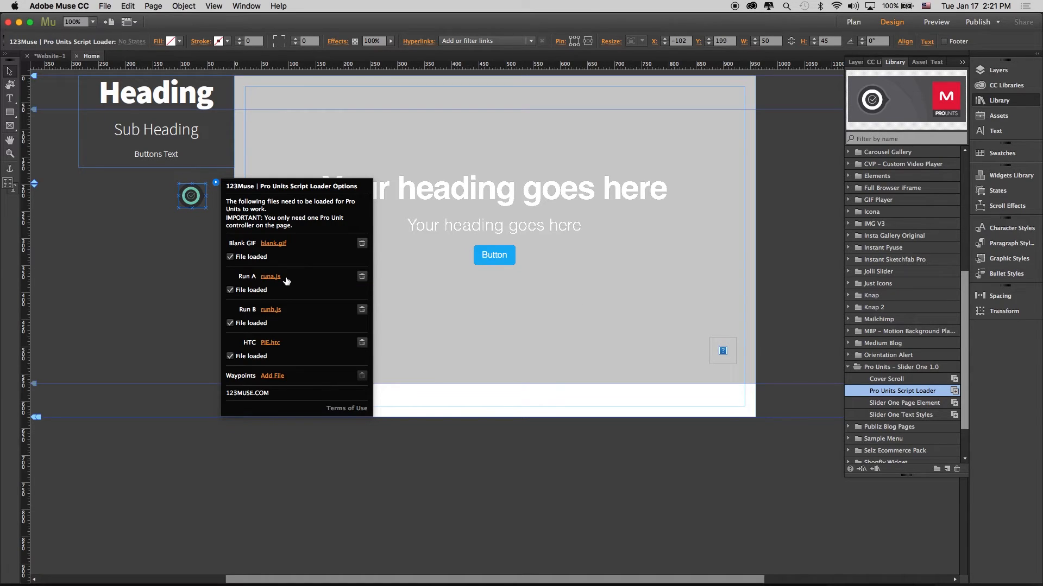
{"action": "mouse_move", "coordinate": [271, 276]}
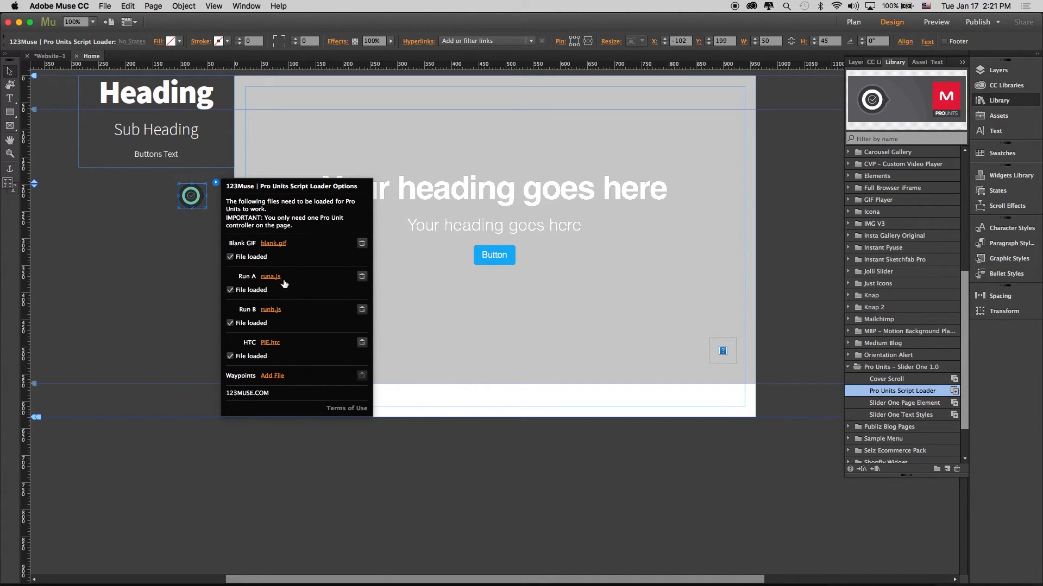
{"action": "mouse_move", "coordinate": [270, 276]}
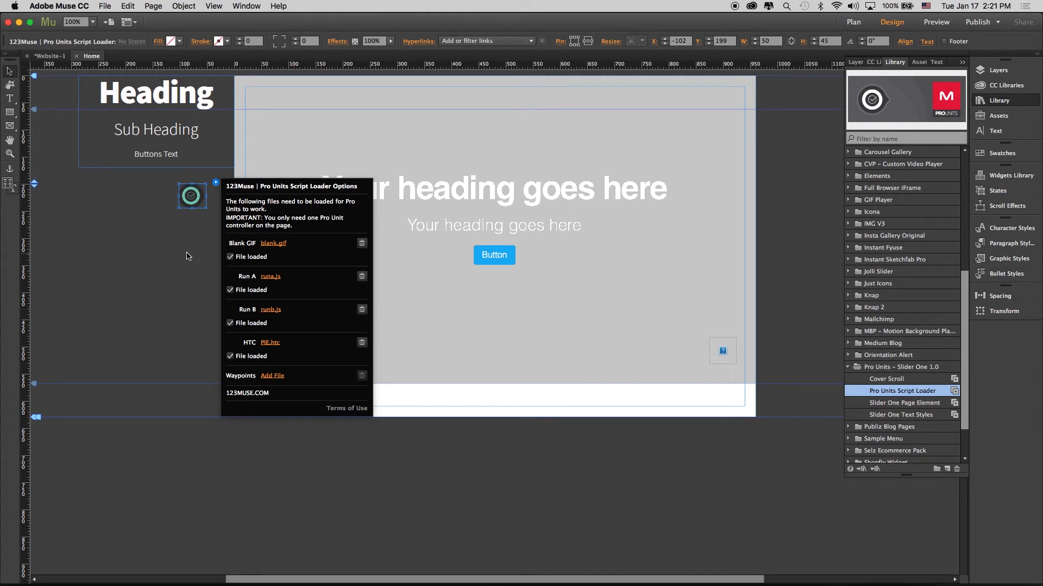
{"action": "left_click", "coordinate": [192, 196]}
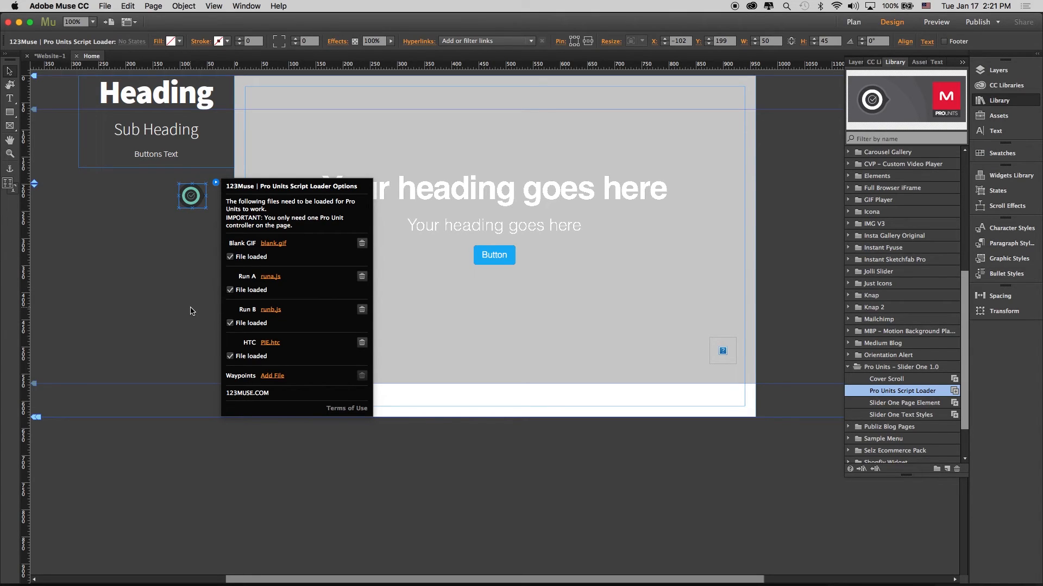
{"action": "left_click", "coordinate": [635, 152]}
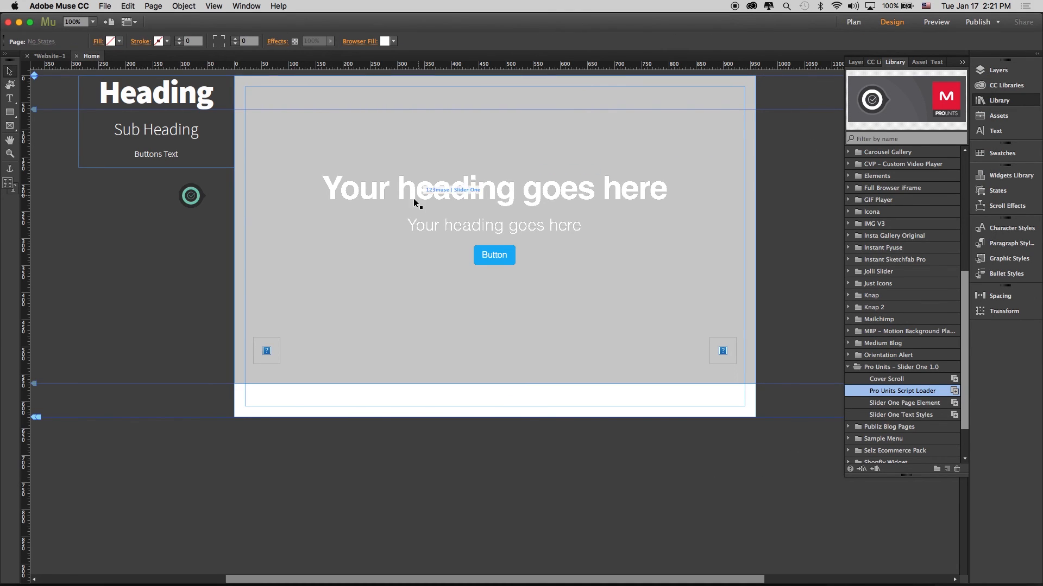
{"action": "mouse_move", "coordinate": [470, 421]}
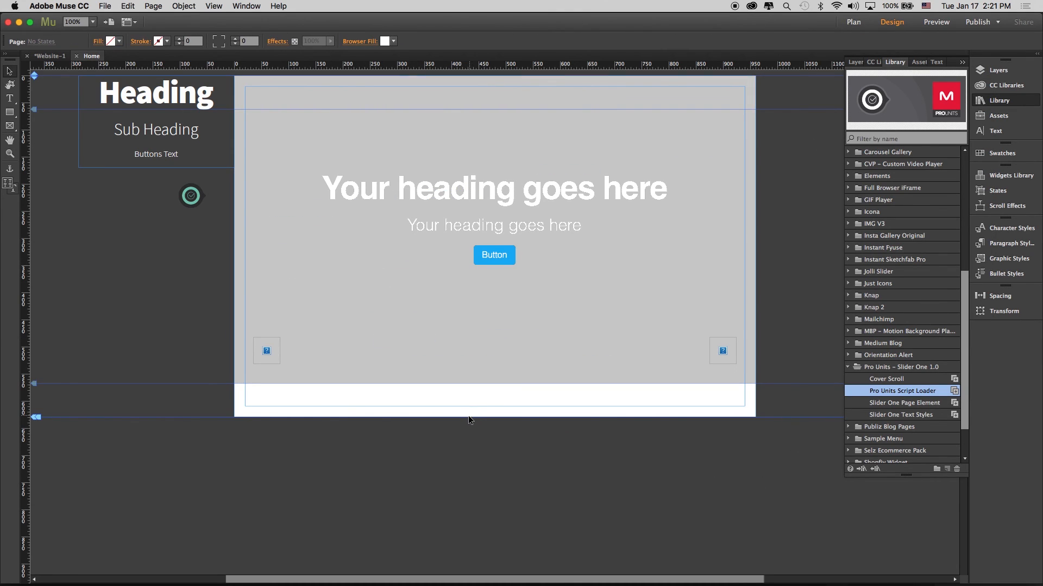
{"action": "mouse_move", "coordinate": [767, 196]}
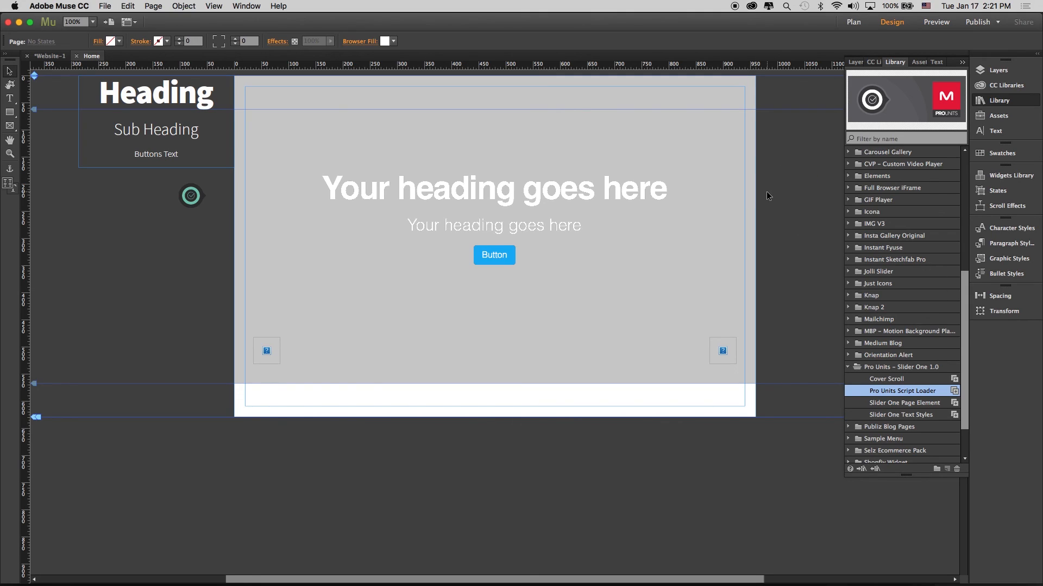